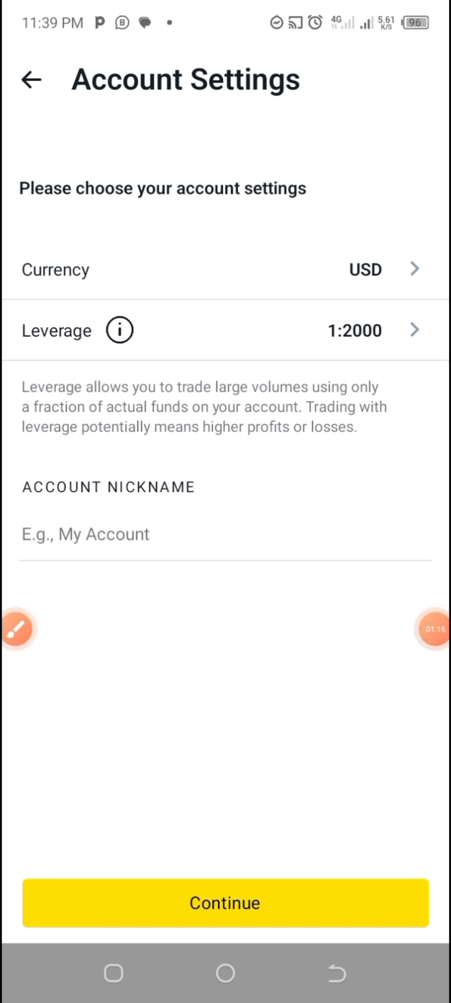
# Continue past Account Settings keeping currency USD and leverage 1:2000
pyautogui.click(225, 902)
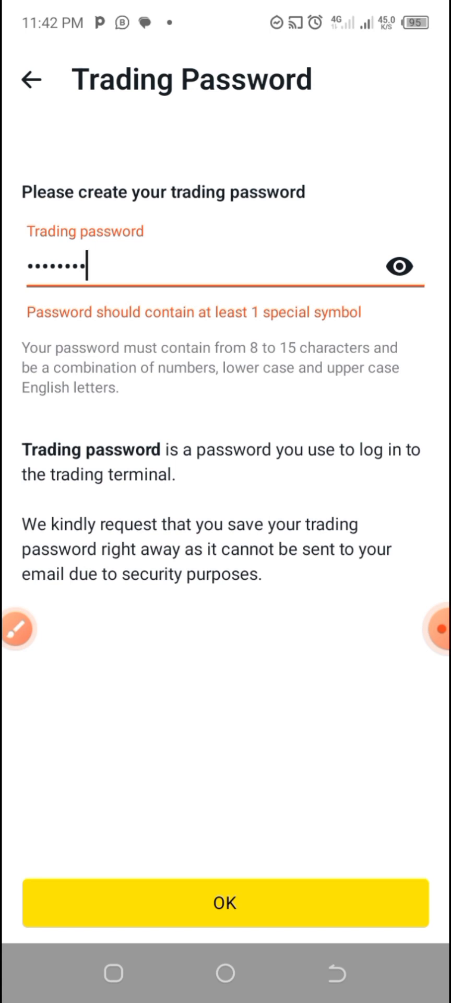
# Enter a trading password for the new Exness account
pyautogui.click(225, 903)
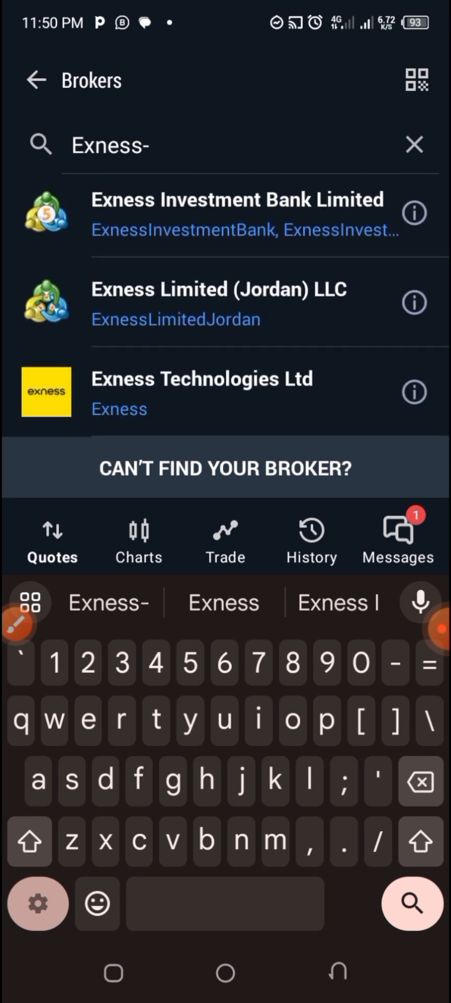
# Sign into the Exness account on server Exness-MT5Real10 with the password saved
pyautogui.click(202, 378)
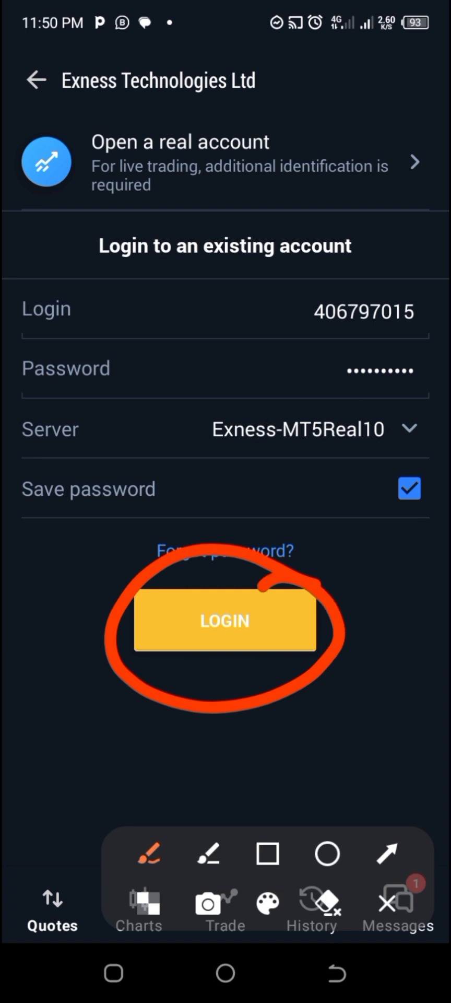
pyautogui.click(224, 620)
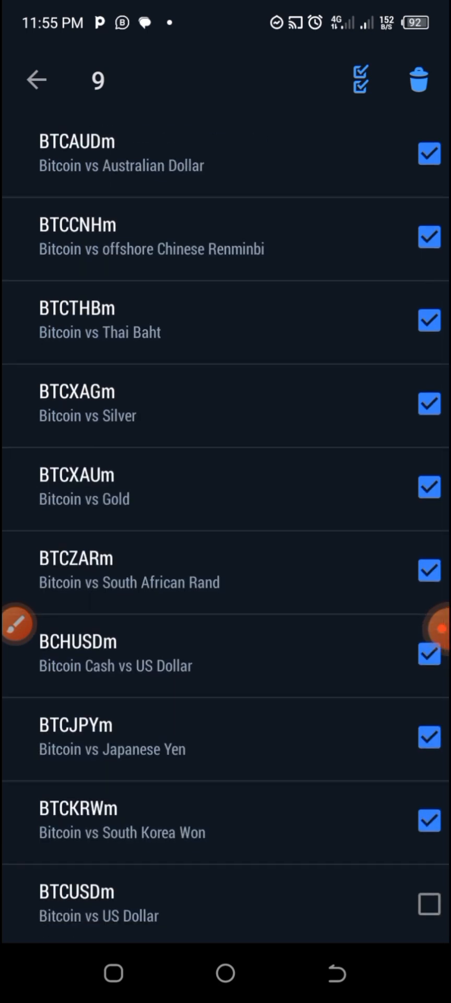
# Search the add-symbol list for 'usdjpy' to find USDJPYm
pyautogui.write('usdjpy')
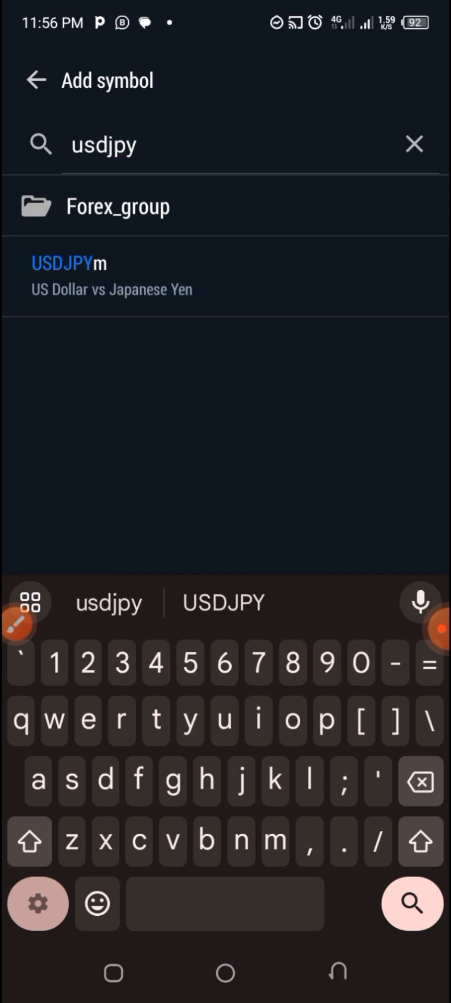